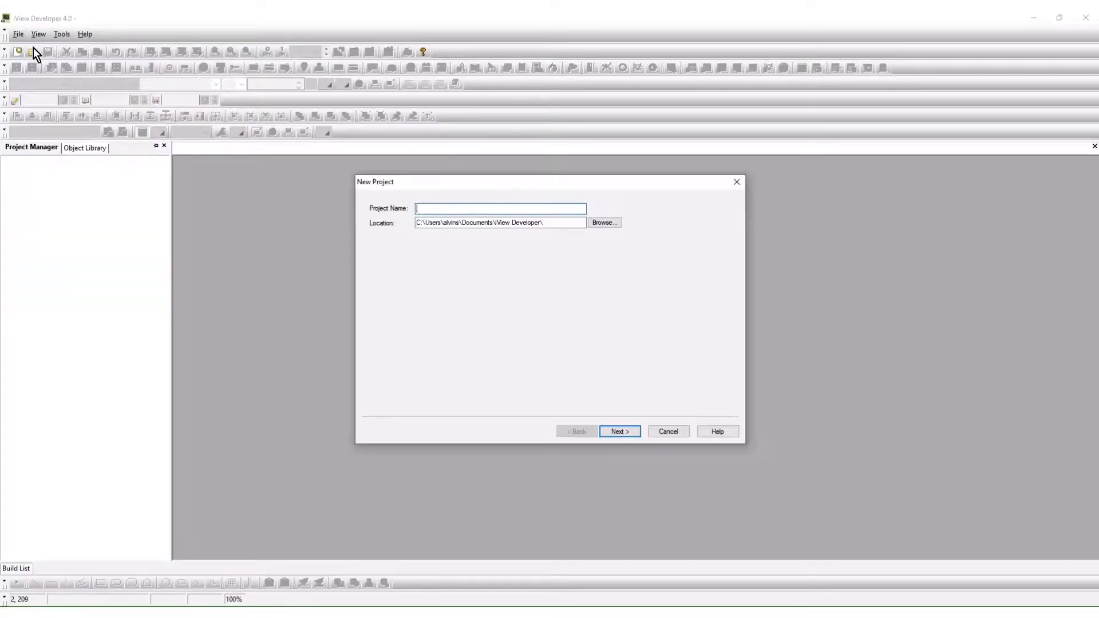
Step: Create project iView_HMI with application AP_1 on a landscape 10.0"-10.4" panel and a default Modbus RTU link
left_click(620, 431)
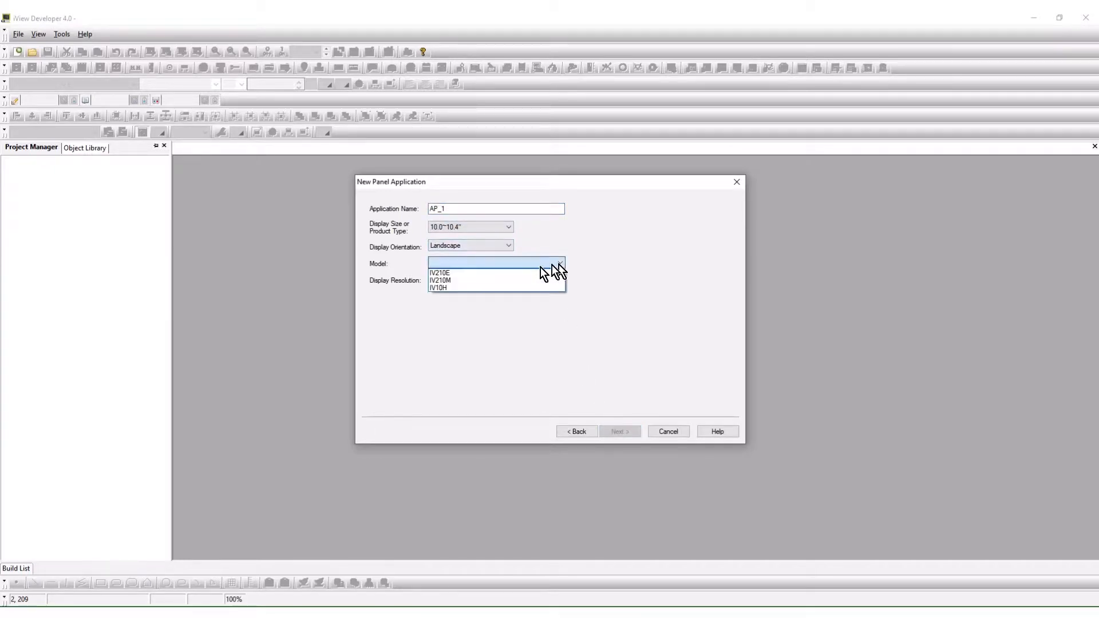
left_click(619, 431)
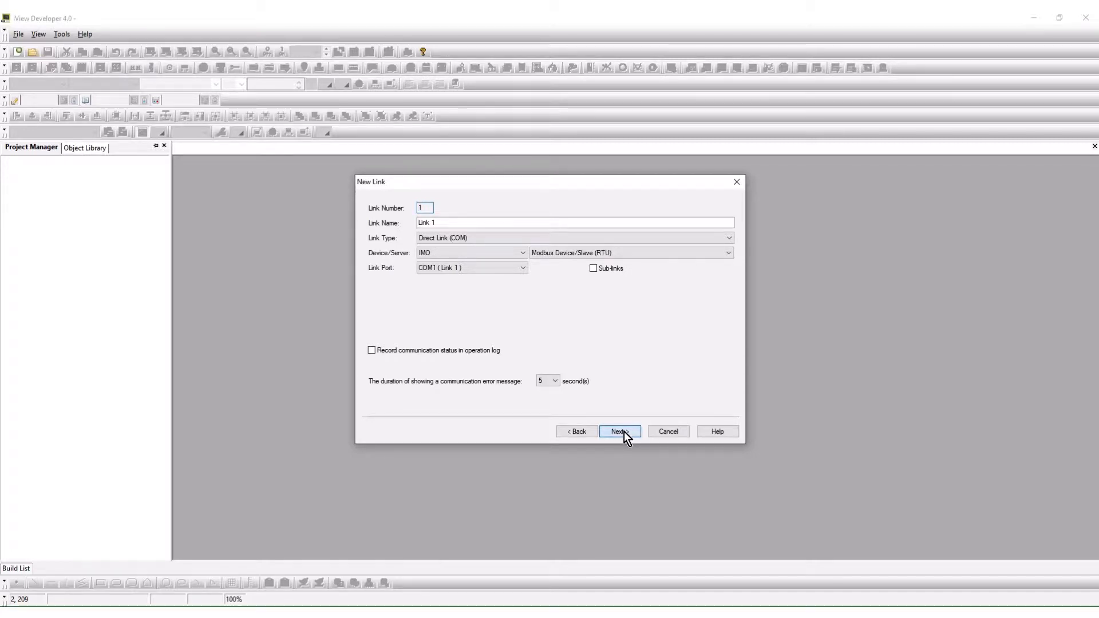
left_click(619, 432)
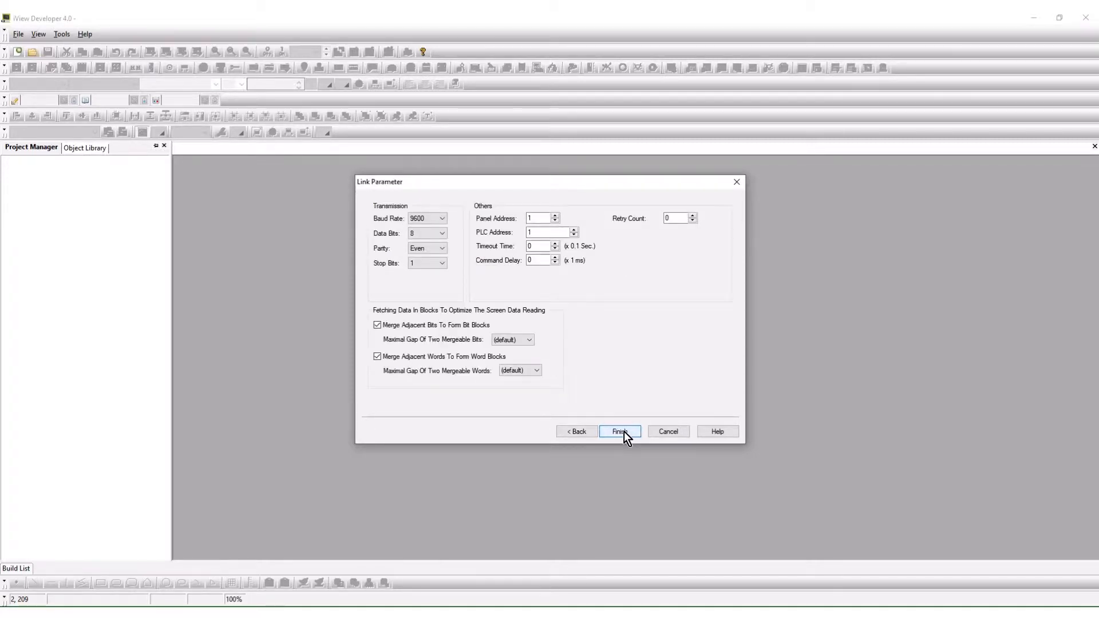
left_click(619, 432)
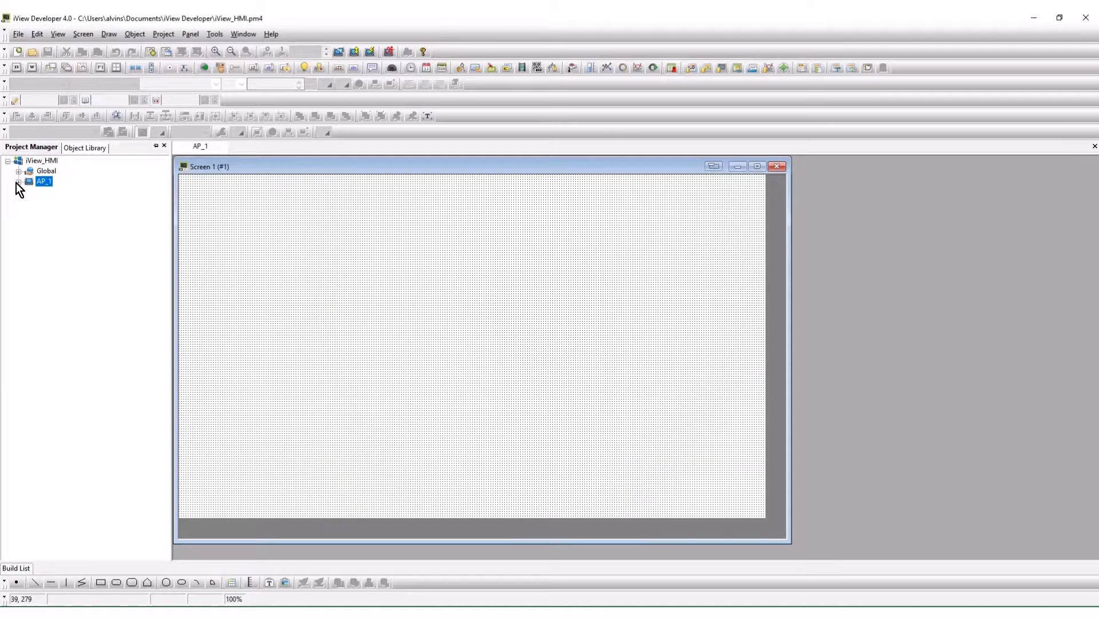
Step: Delete the default Link 1 from AP_1's links and confirm the removal
left_click(18, 182)
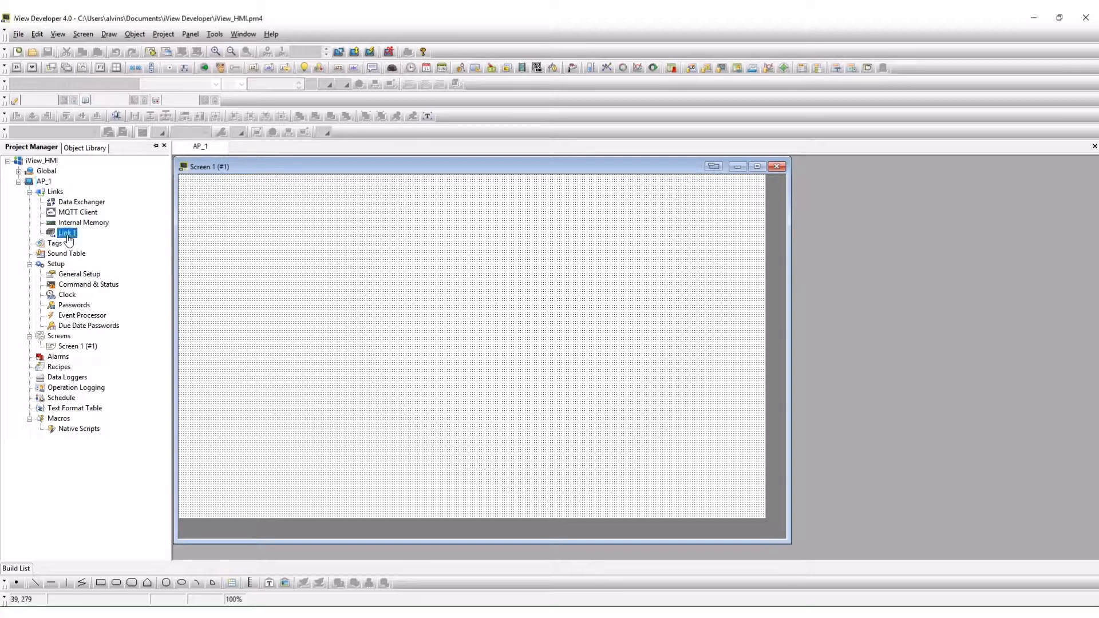
key("Delete")
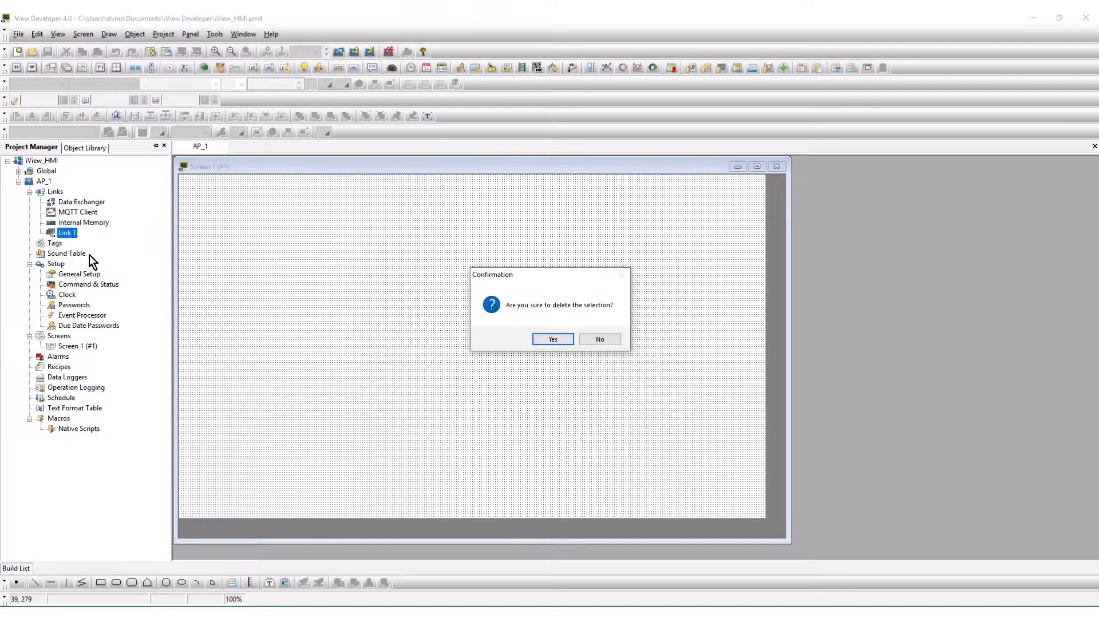
left_click(552, 339)
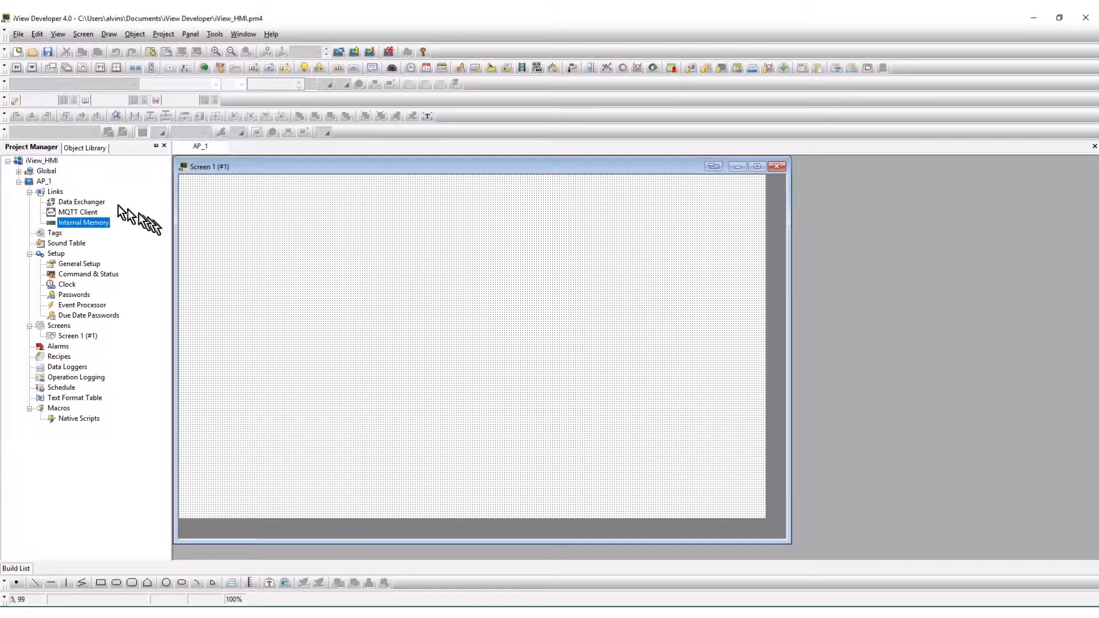
Step: Browse the communication driver list from the Links group and close it
right_click(55, 191)
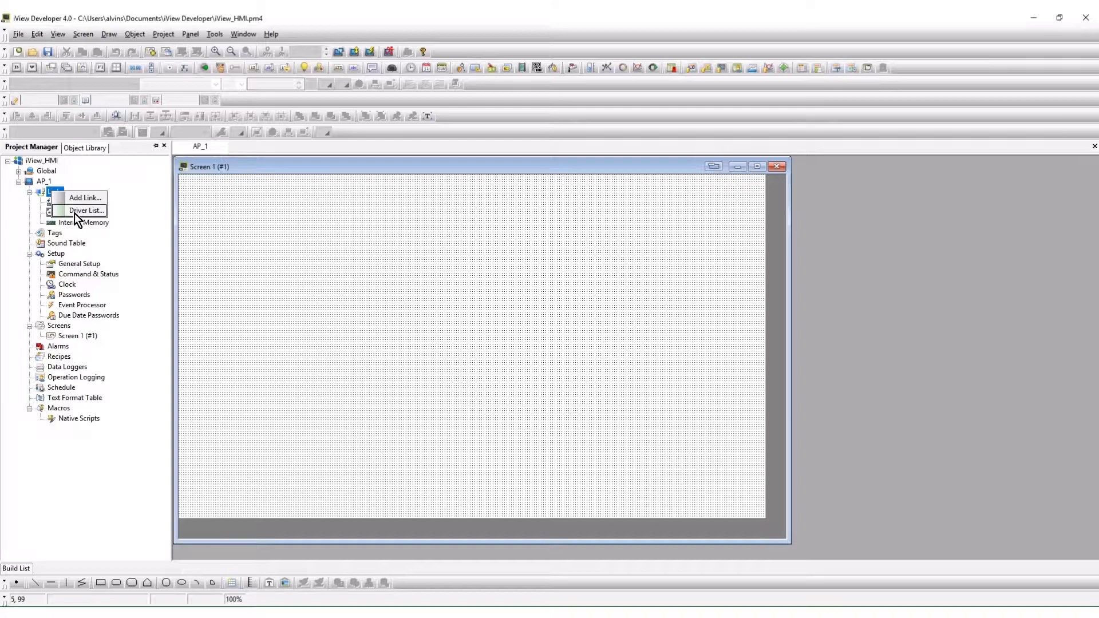
left_click(86, 211)
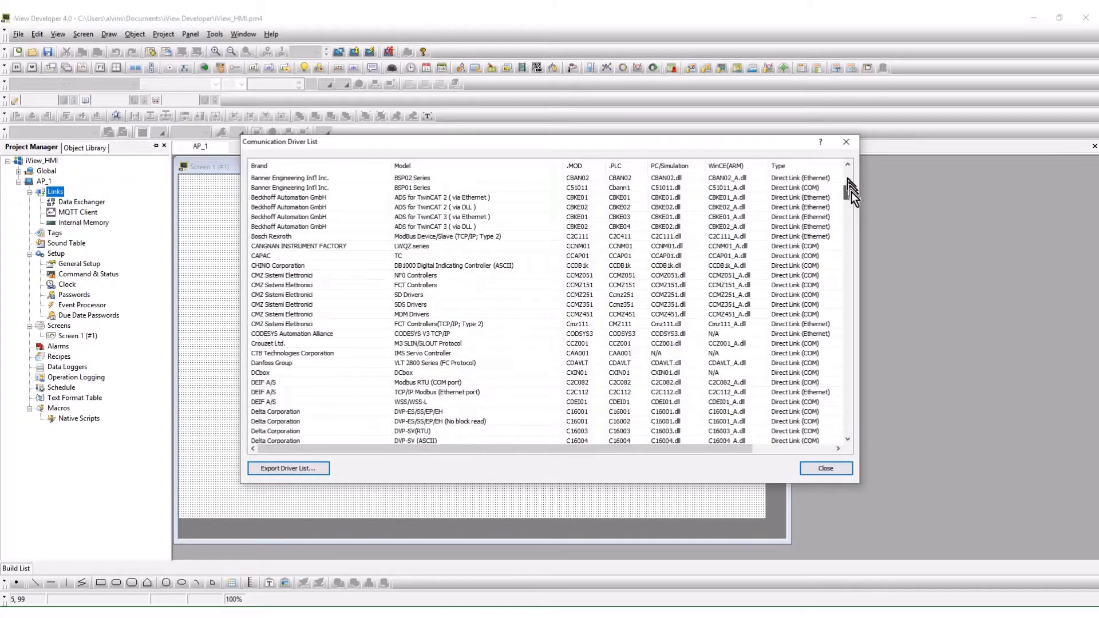
scroll("down", 3)
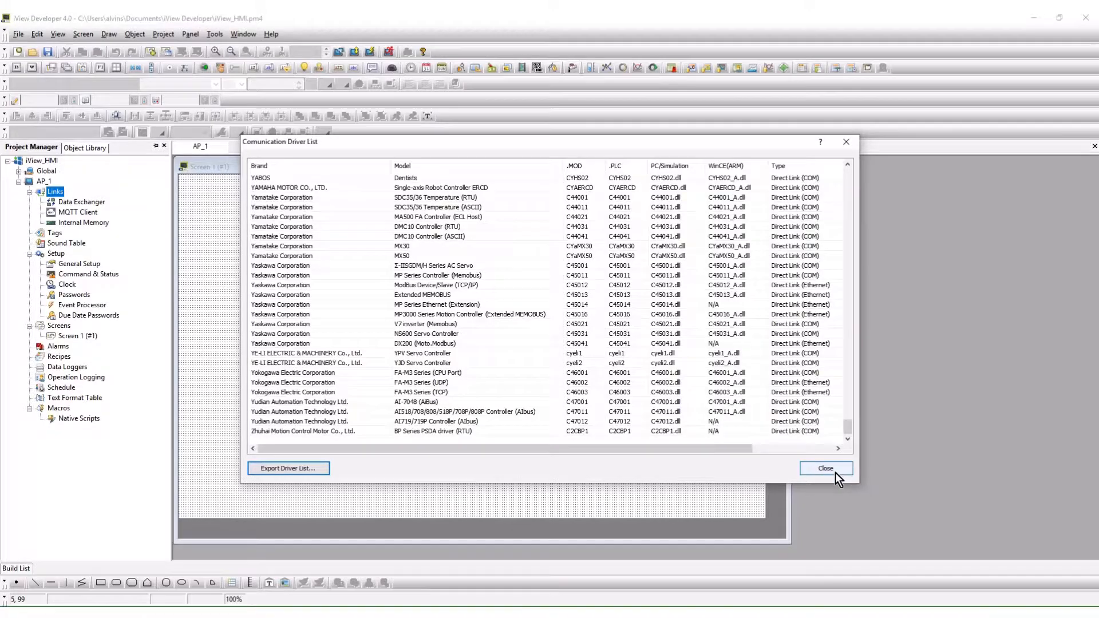
left_click(826, 468)
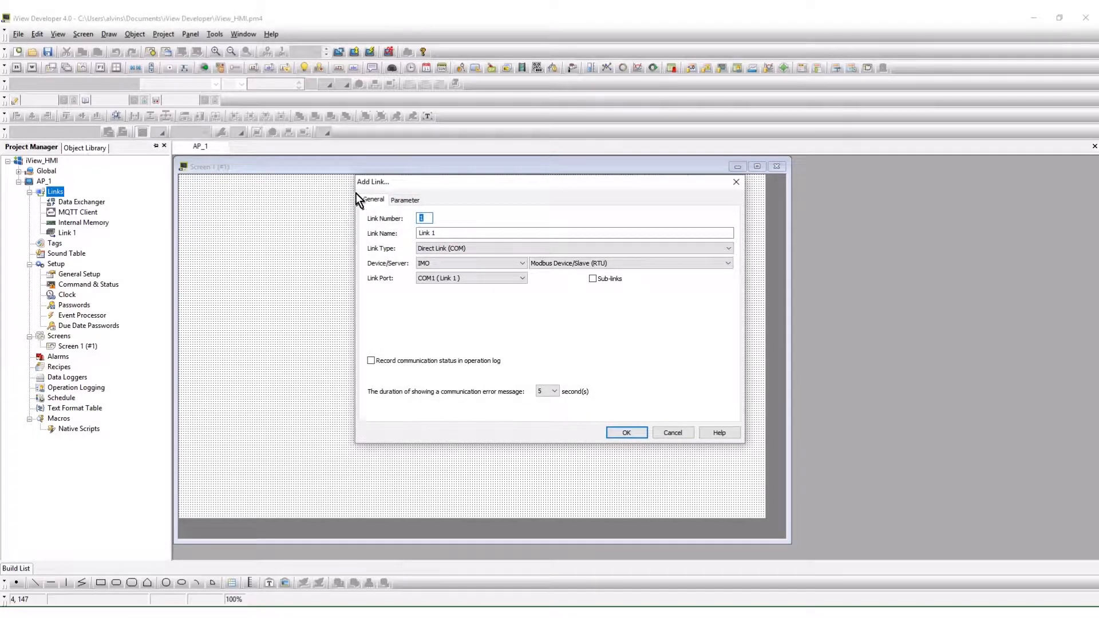
Step: Name the link Modbus and keep it as a direct serial link
left_click(574, 232)
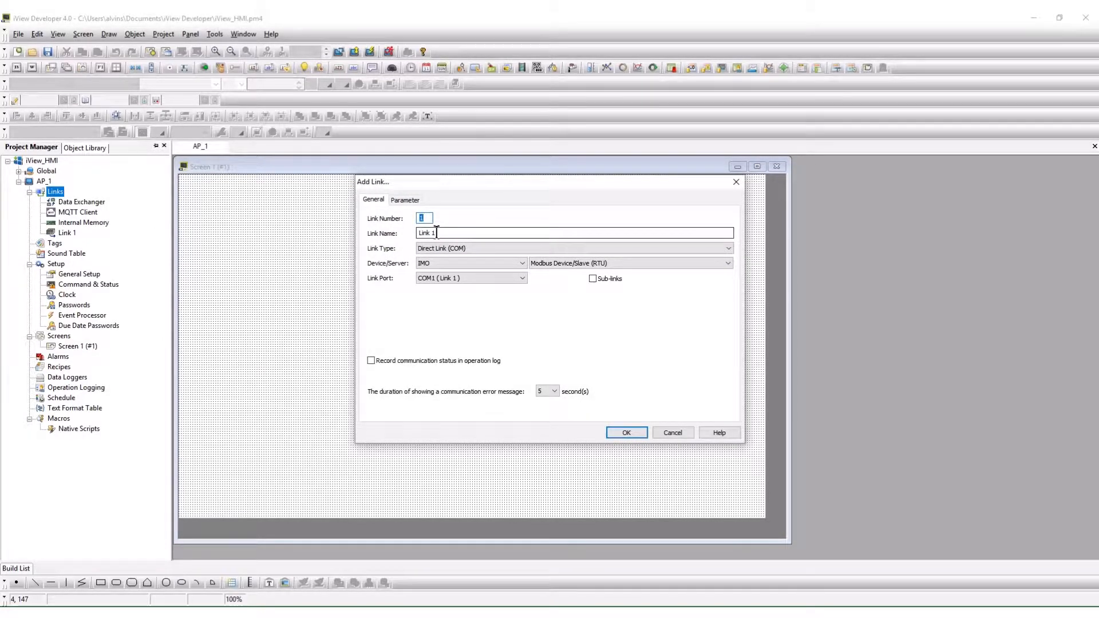
type("Modbu")
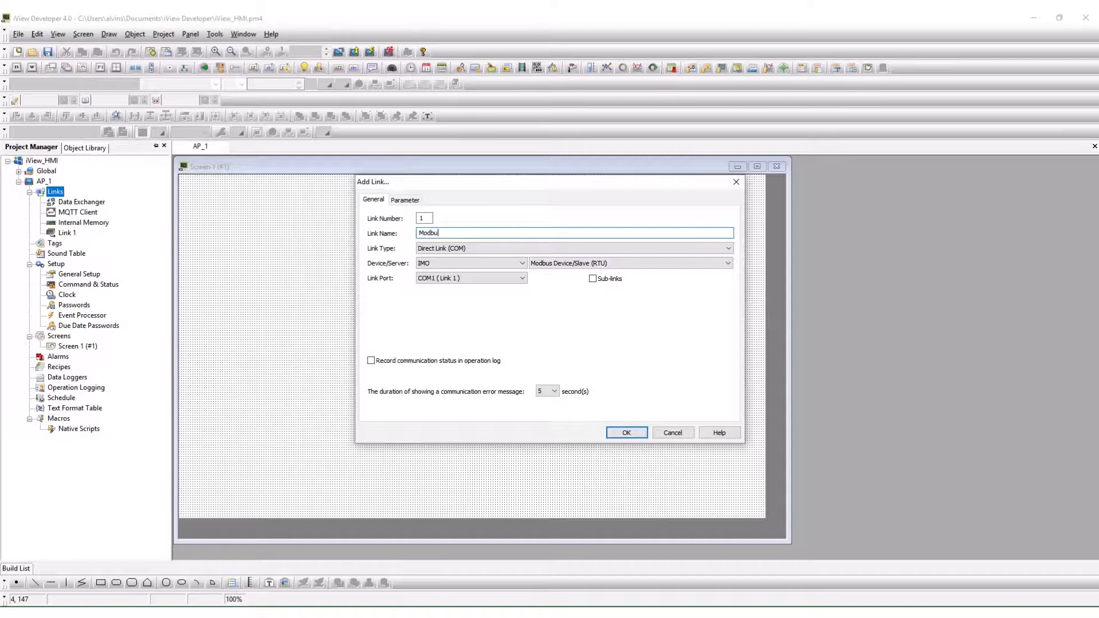
type("s")
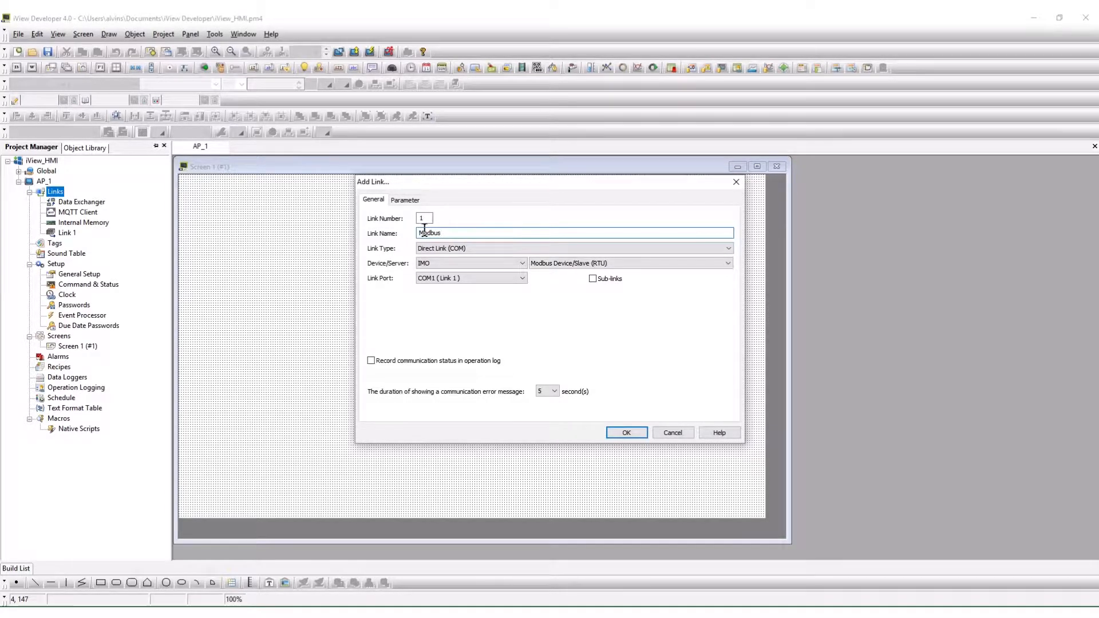
left_click(727, 249)
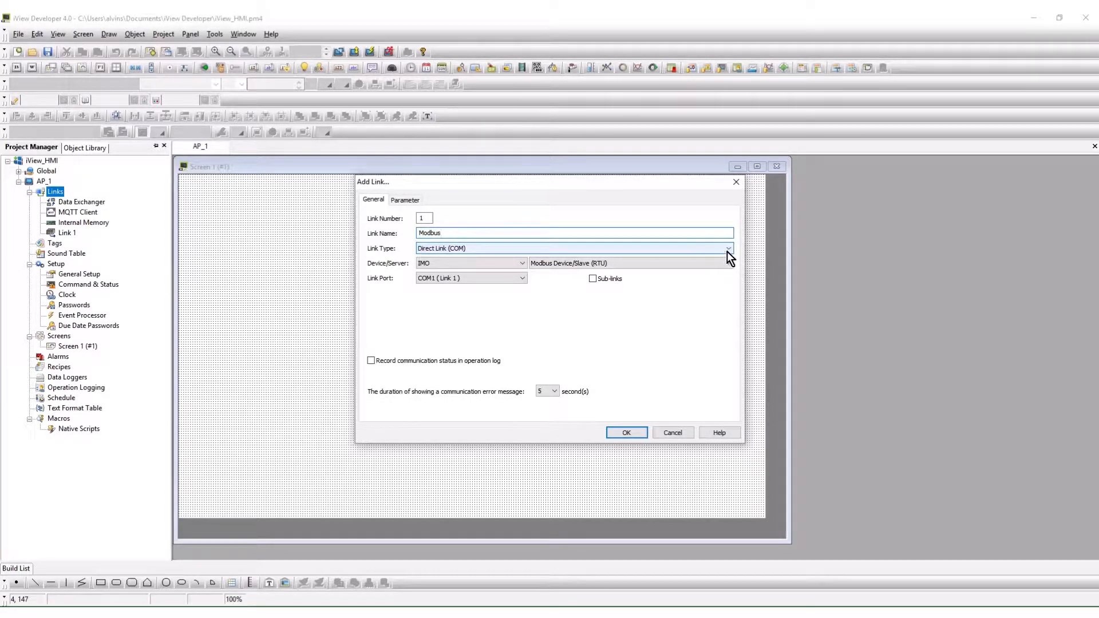
left_click(729, 249)
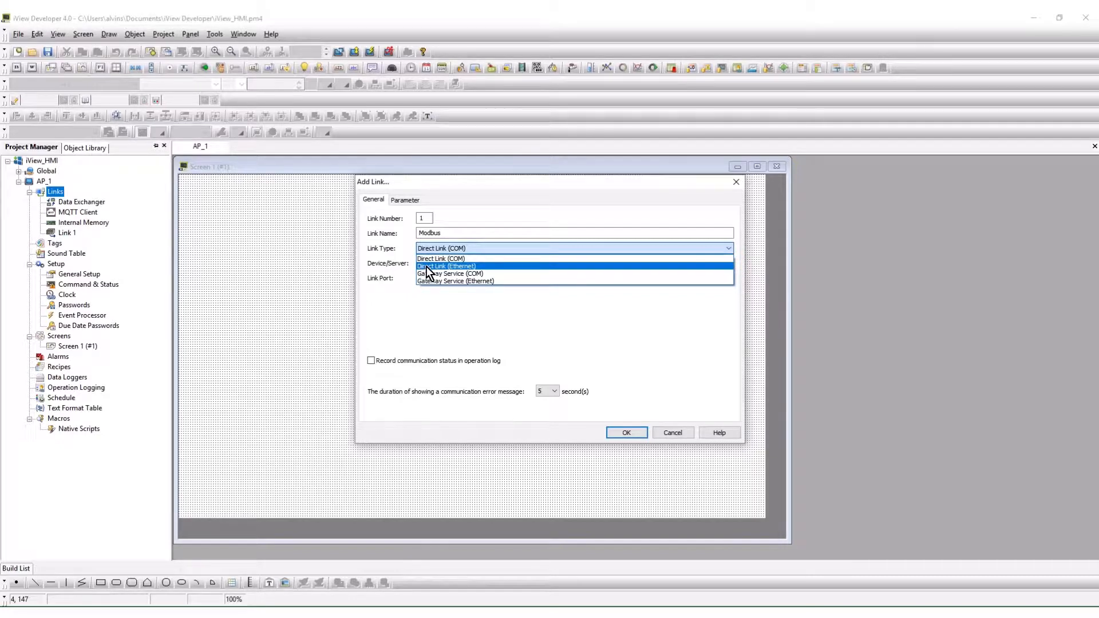
mouse_move(440, 259)
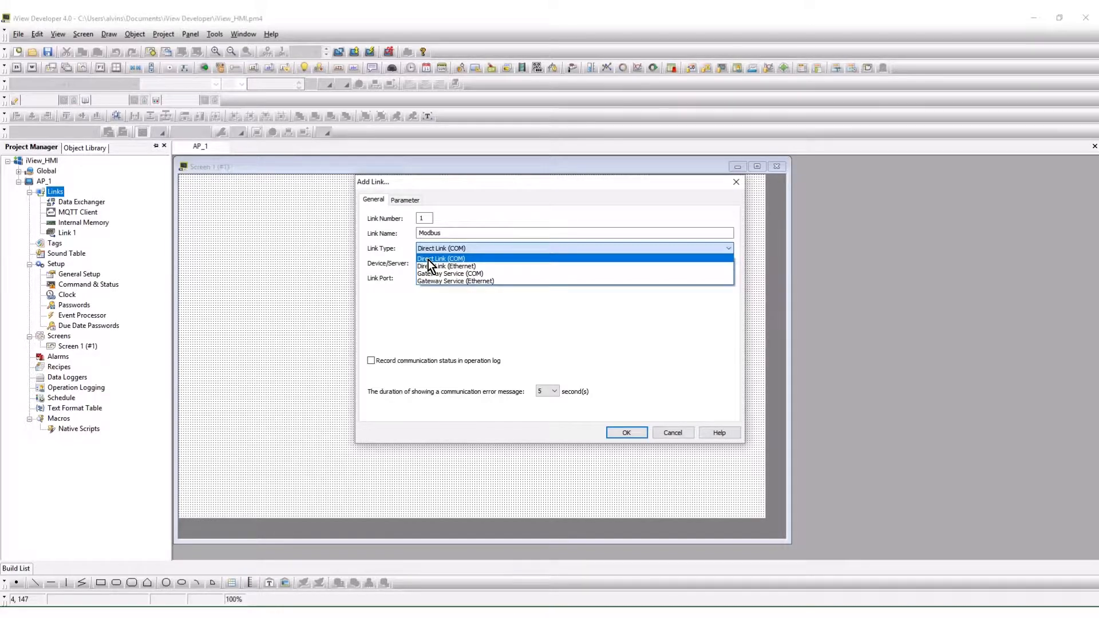
left_click(440, 258)
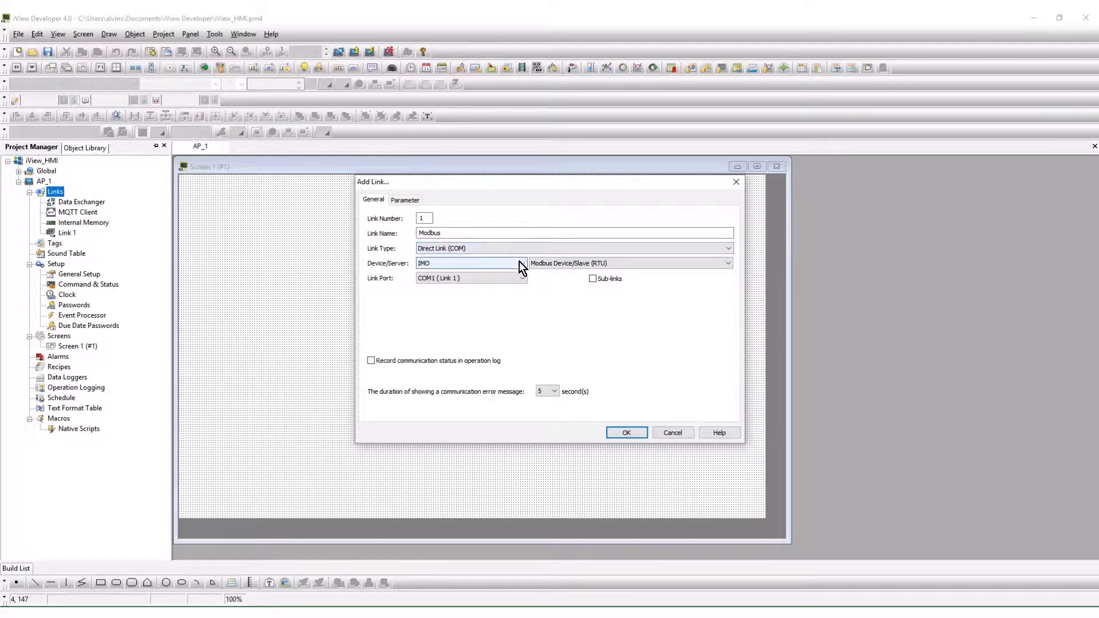
Step: Choose Modicon Corp. Modicon 984 Device/Slave (RTU) on COM4 with sub-links enabled
left_click(520, 263)
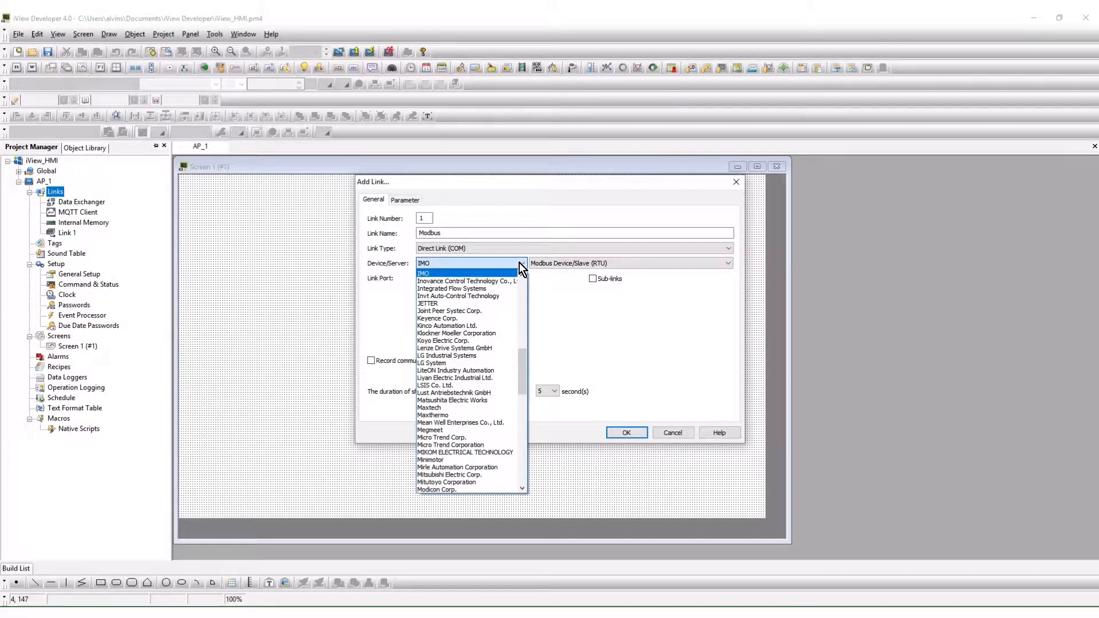
mouse_move(447, 488)
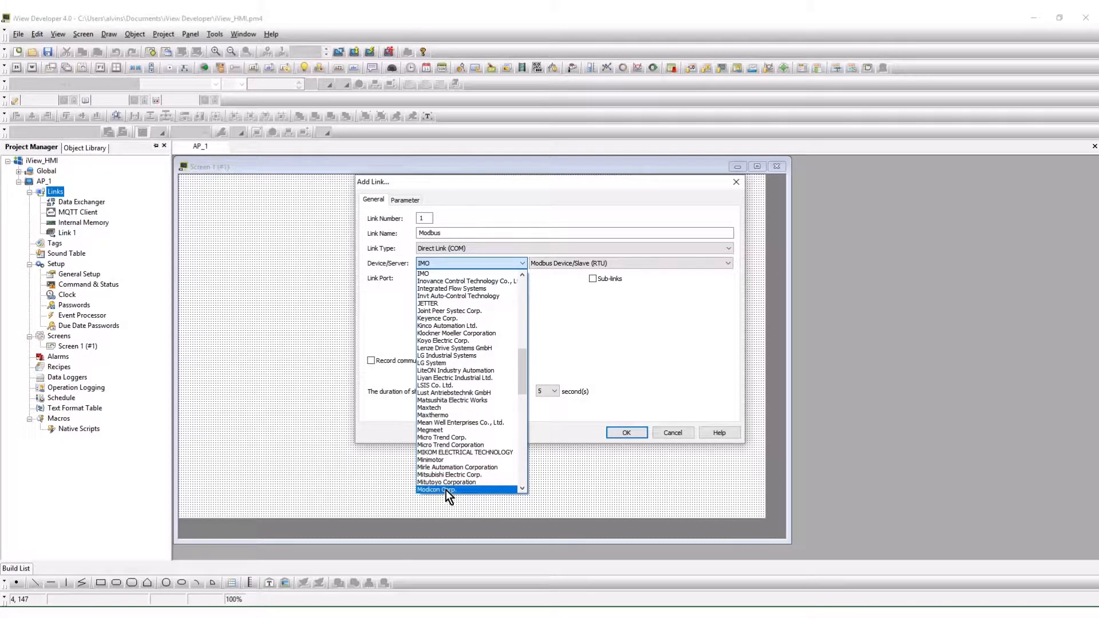
left_click(436, 489)
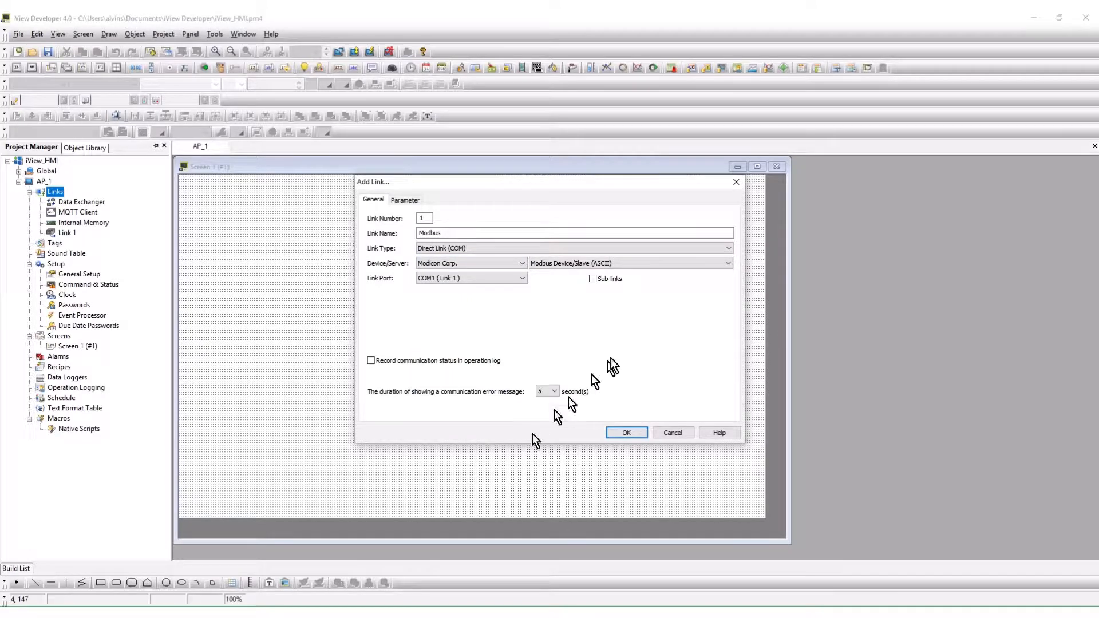
left_click(727, 263)
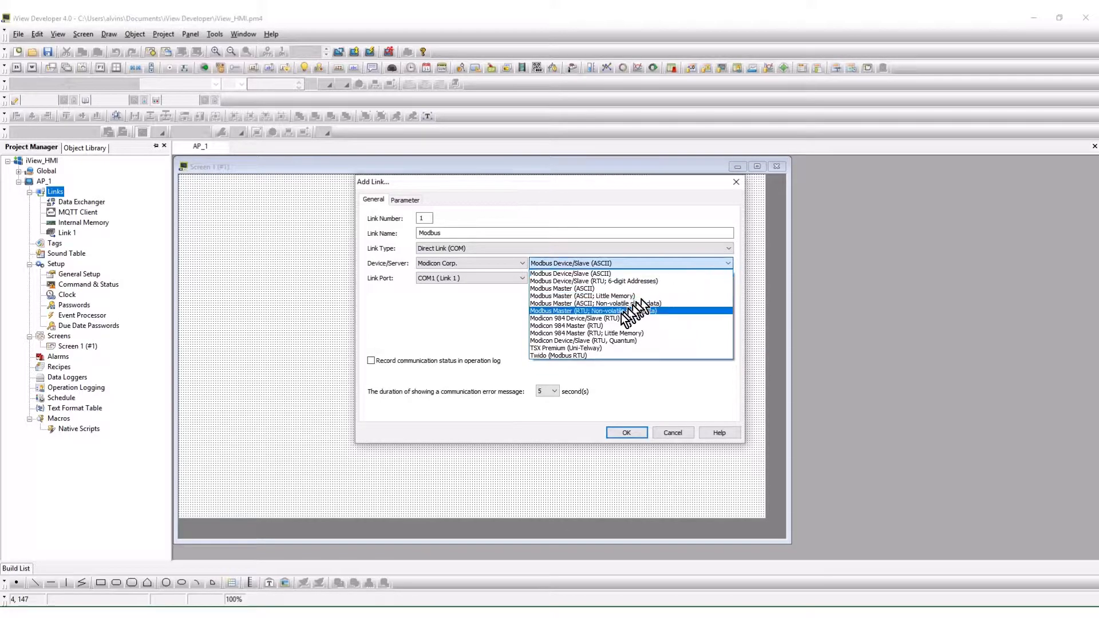
mouse_move(619, 322)
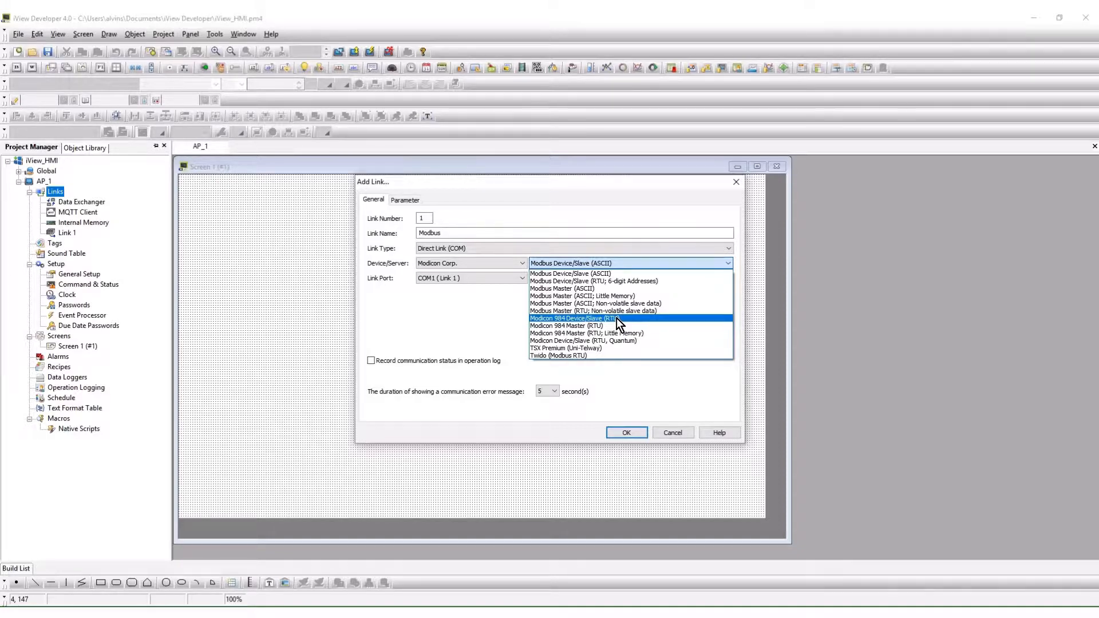
left_click(573, 318)
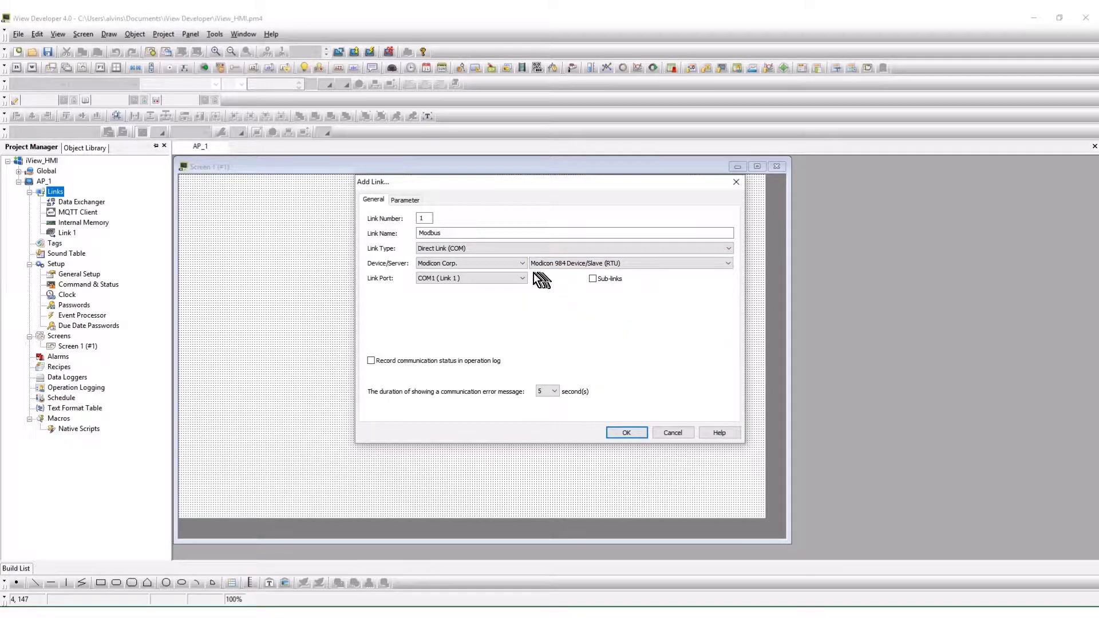
left_click(522, 278)
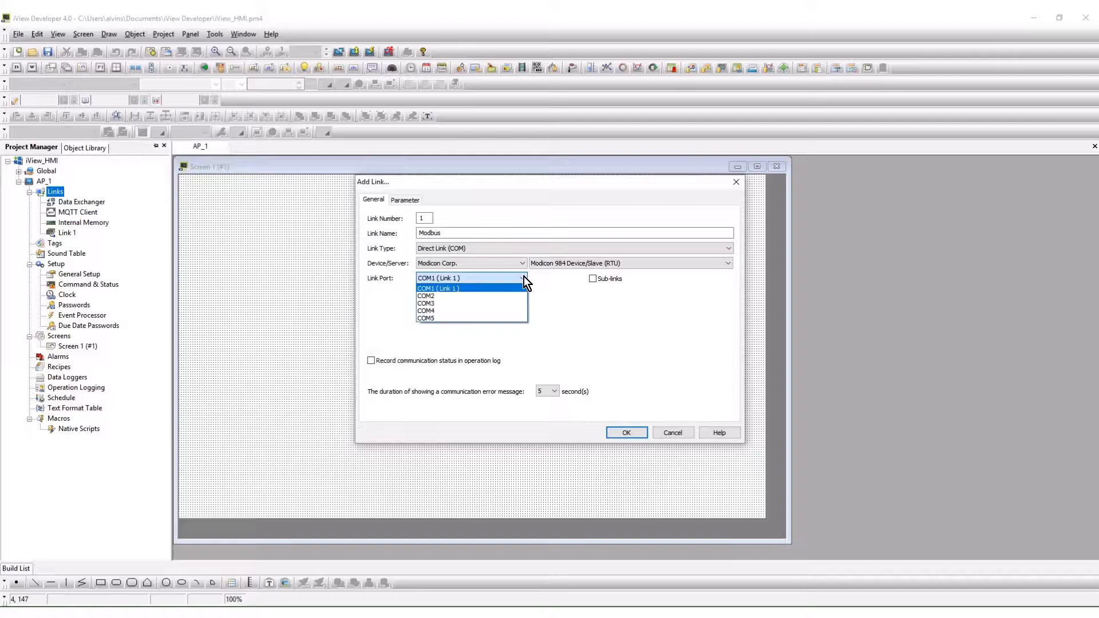
left_click(426, 311)
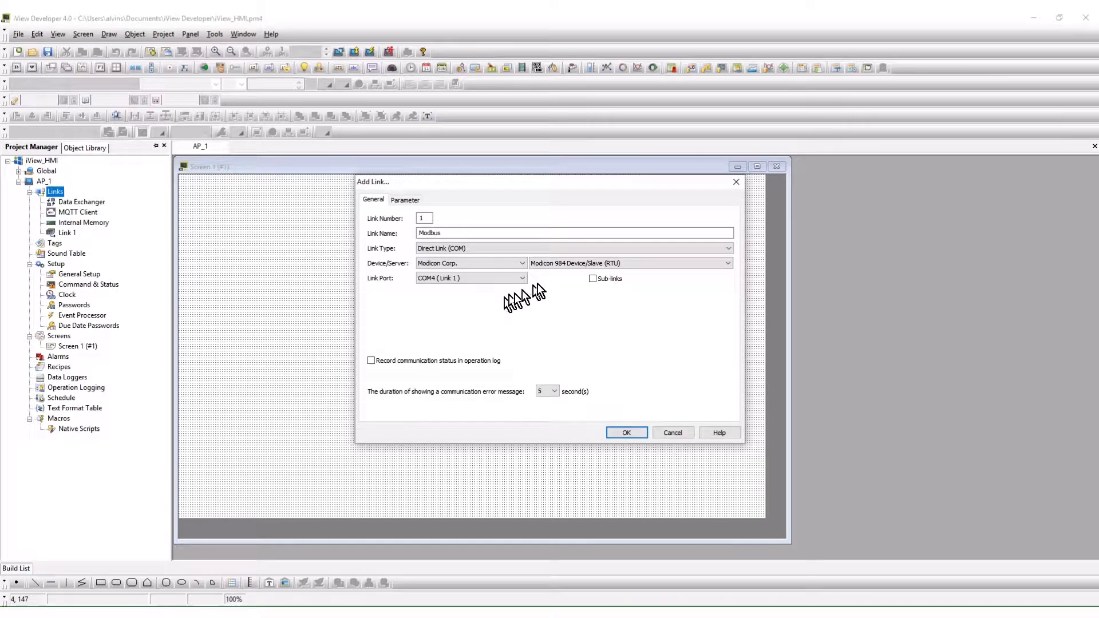
mouse_move(595, 286)
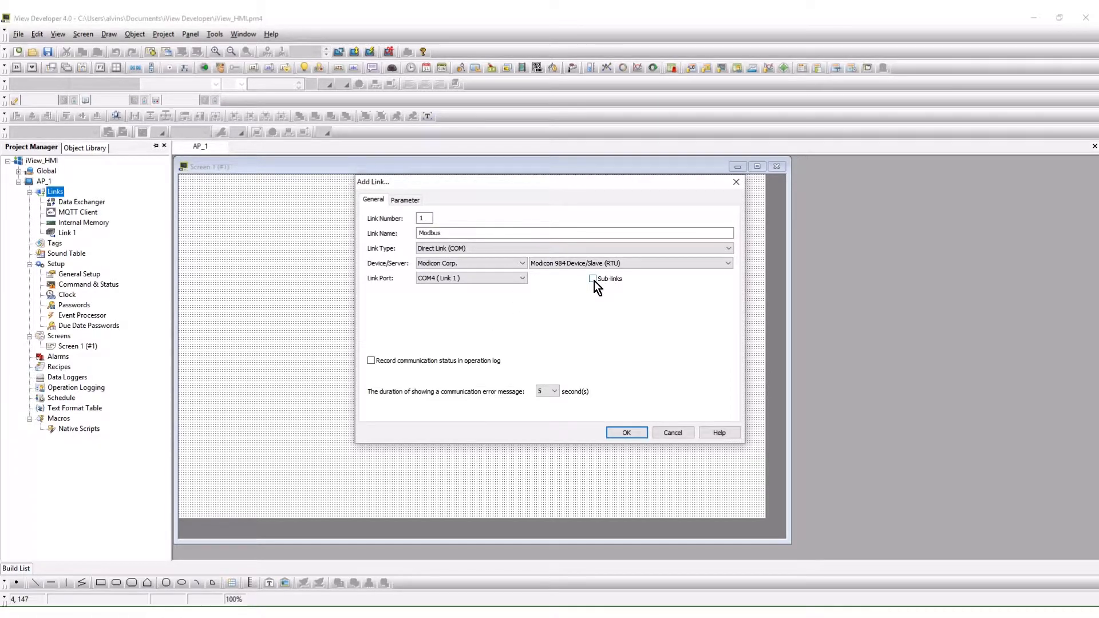
left_click(591, 279)
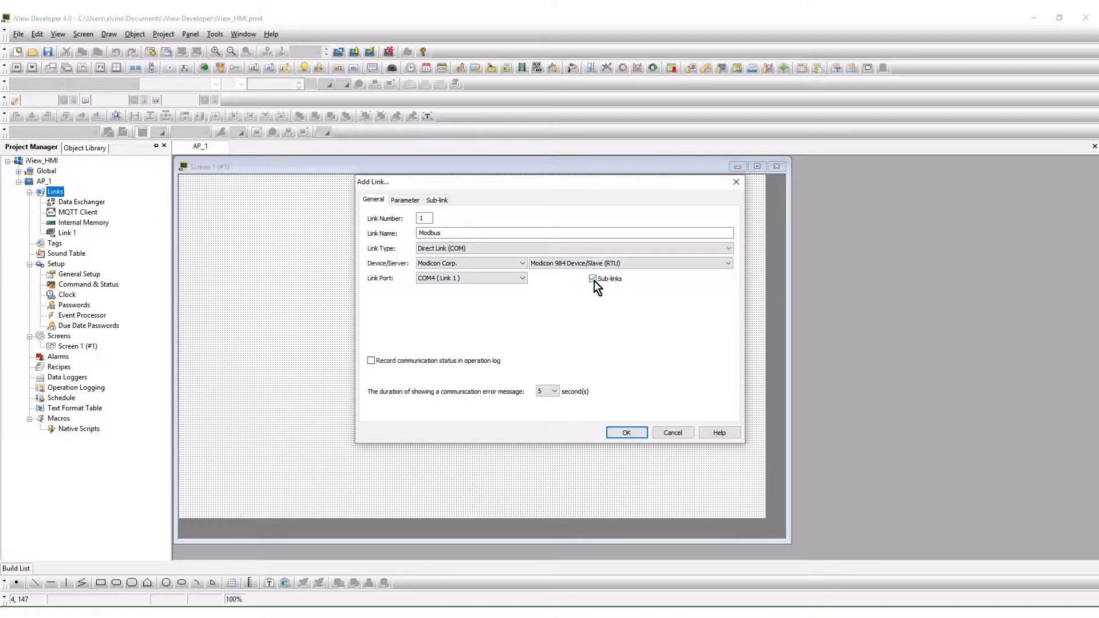
mouse_move(455, 208)
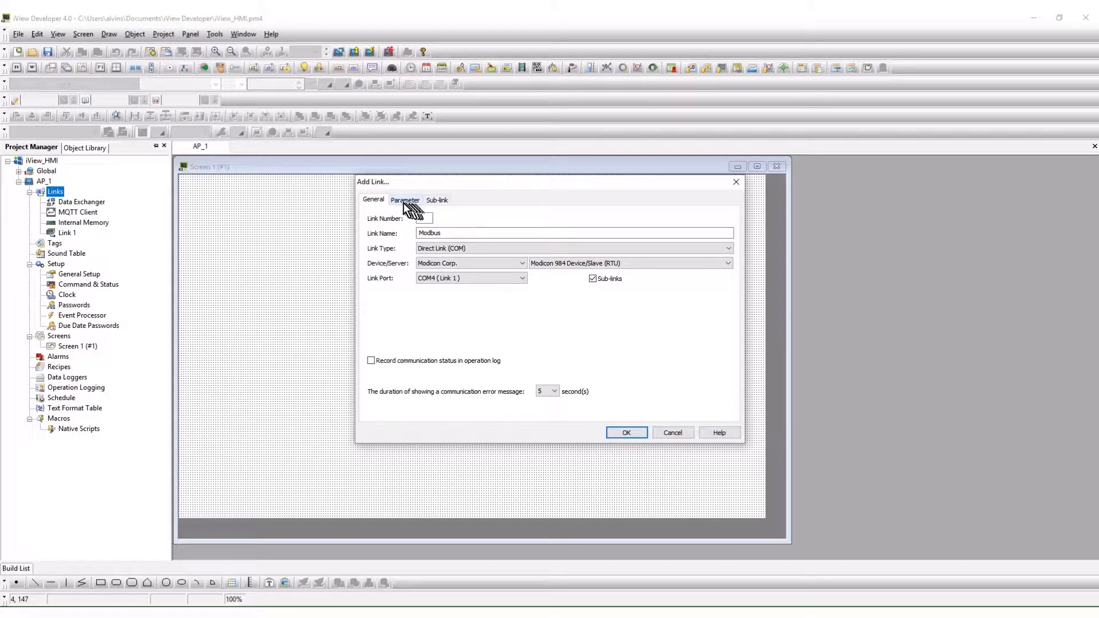
Step: Set parity to None, keeping 19200 baud, 8 data bits and 1 stop bit
left_click(405, 199)
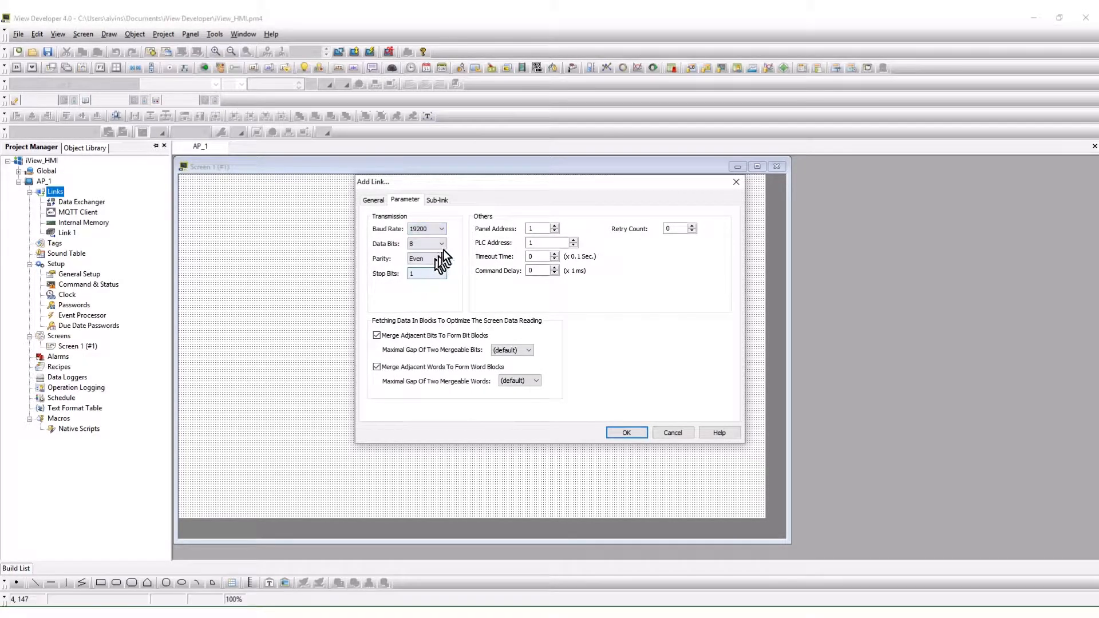
left_click(415, 257)
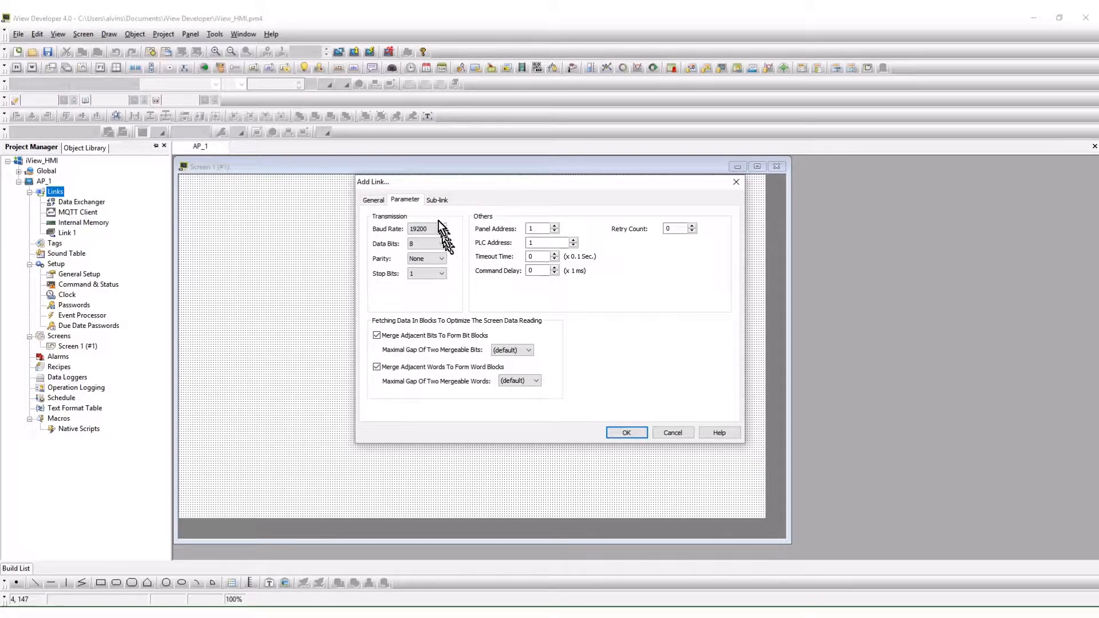
Step: Set 4 sub-links named VFD_1 and PLC_2 for IDs 0 and 1, and accept the link
left_click(436, 199)
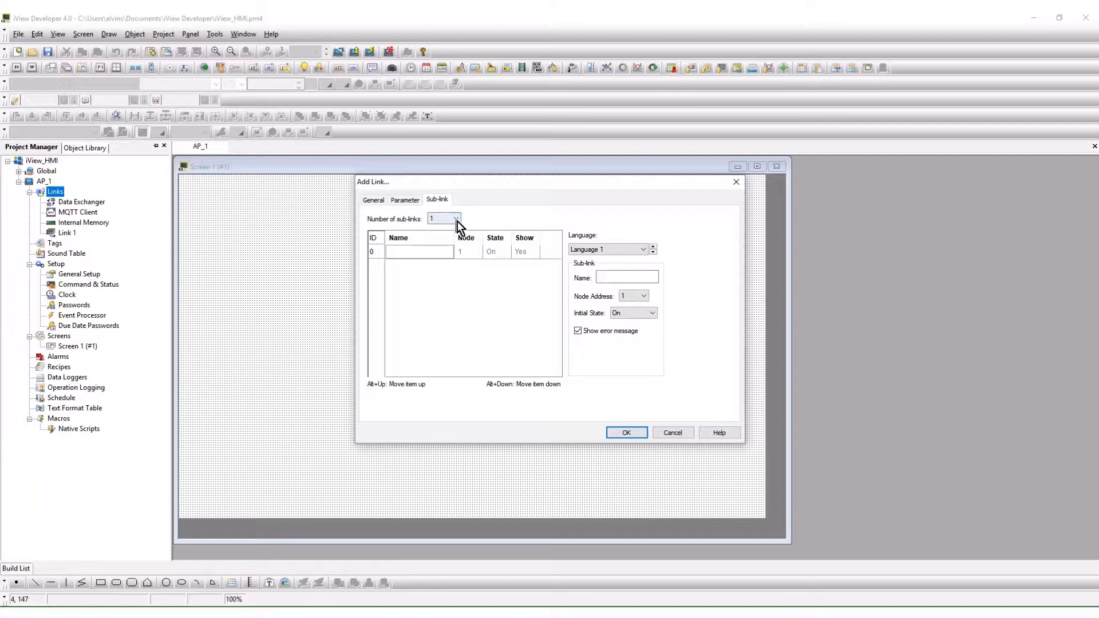
left_click(446, 218)
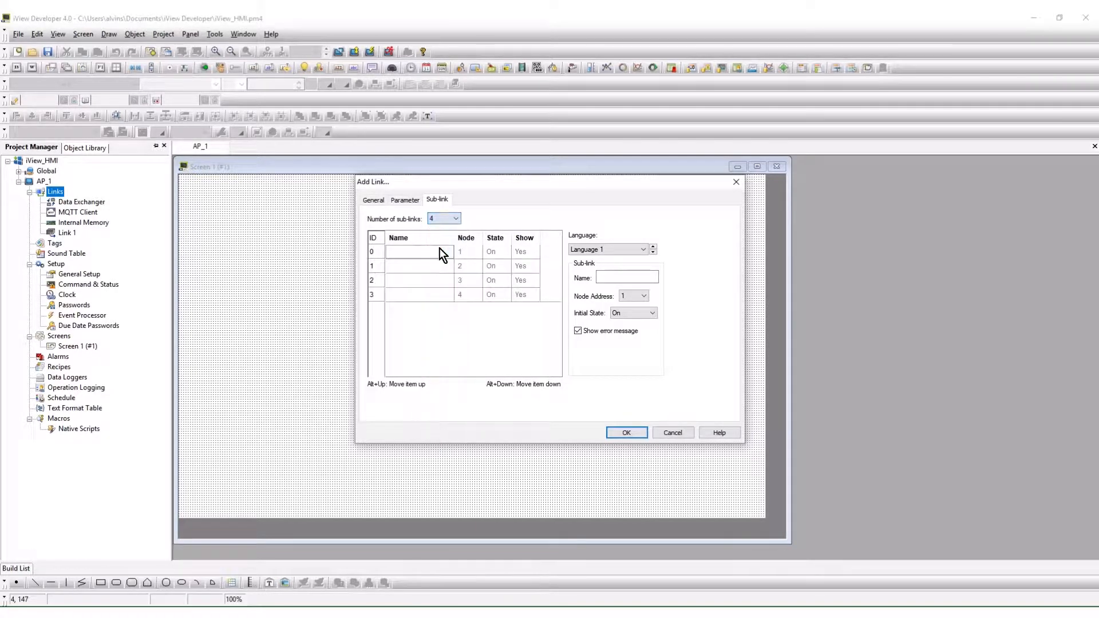
type("VFD_1")
type("P")
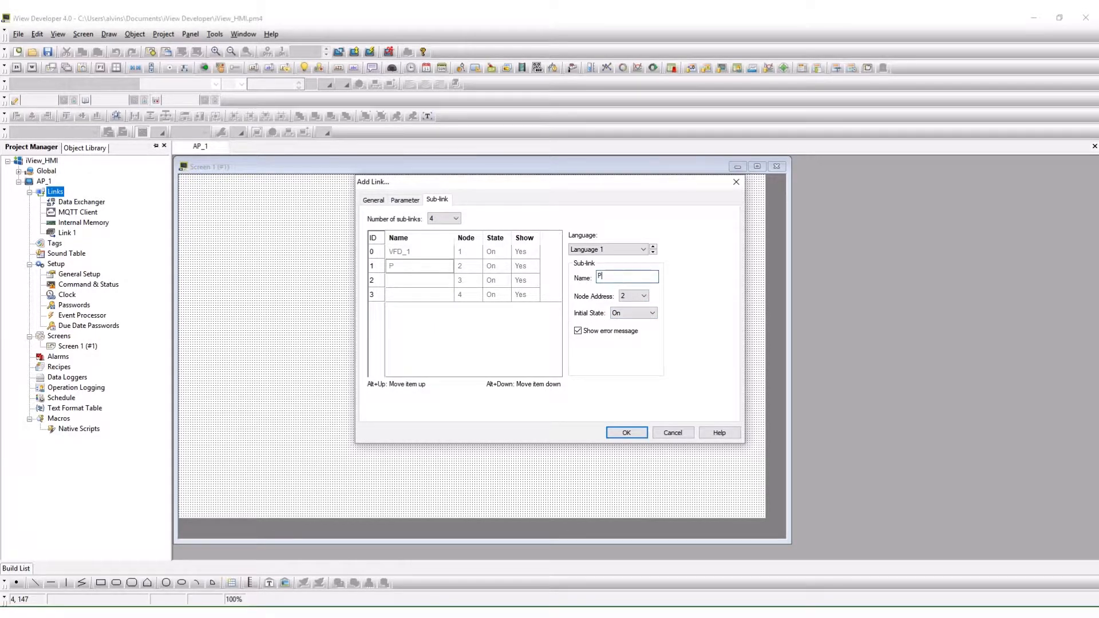
type("LC_2")
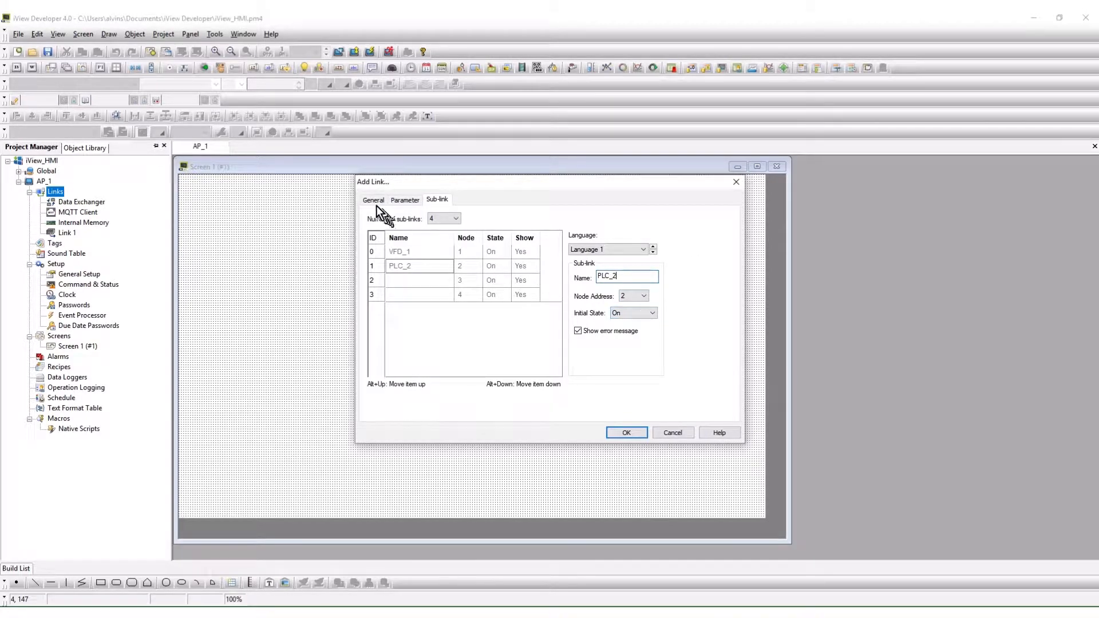
left_click(625, 432)
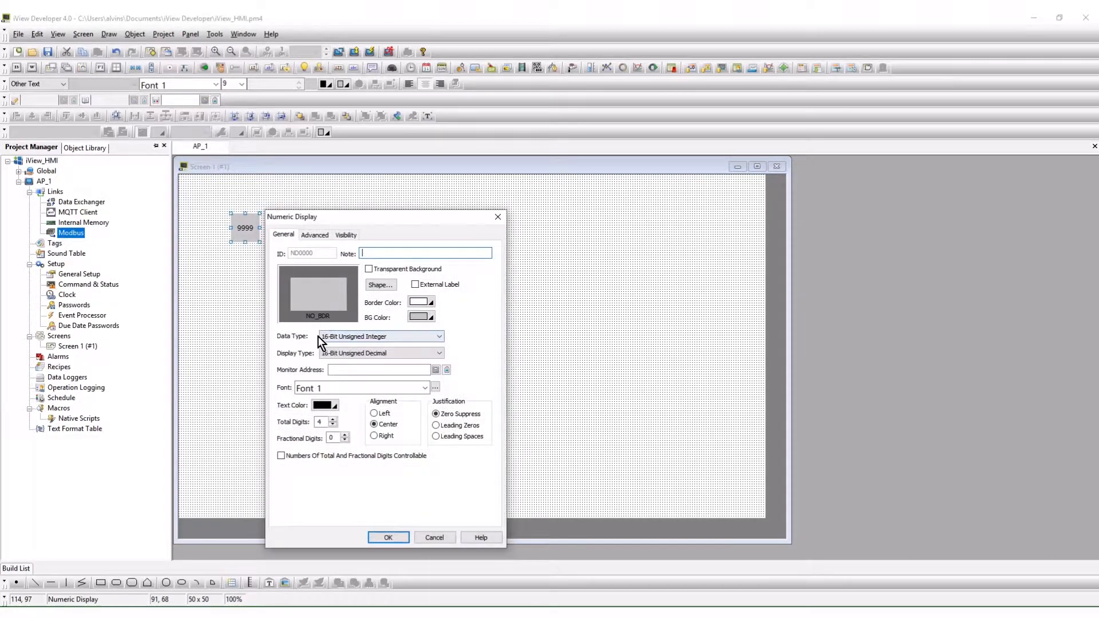
Step: Address the numeric display through the Modbus link on sub-link 0 (VFD_1) and confirm
left_click(435, 369)
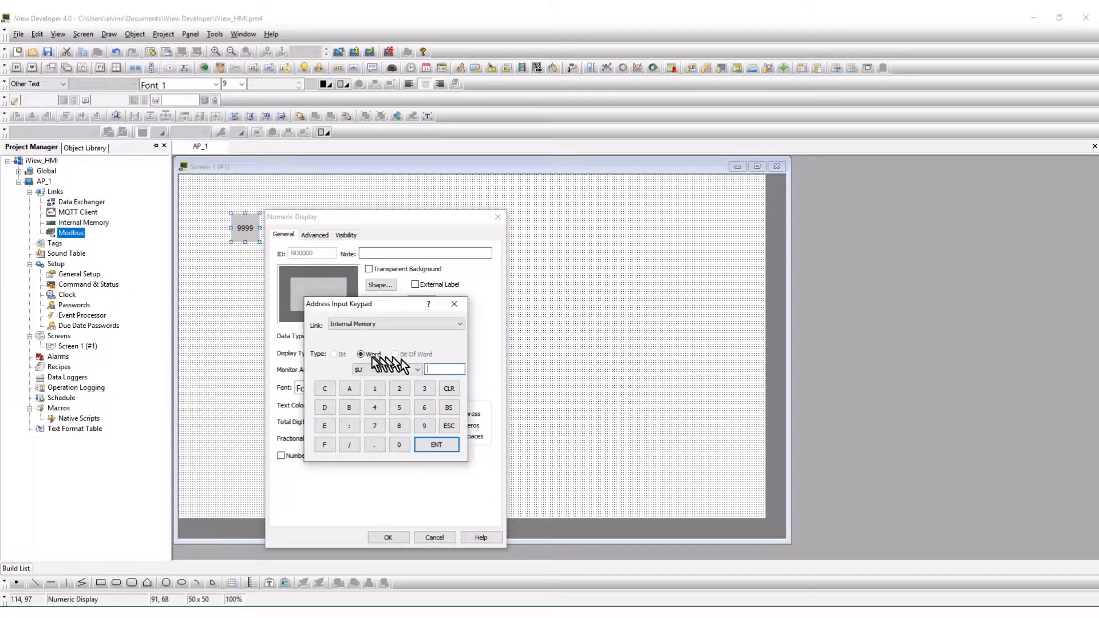
left_click(395, 323)
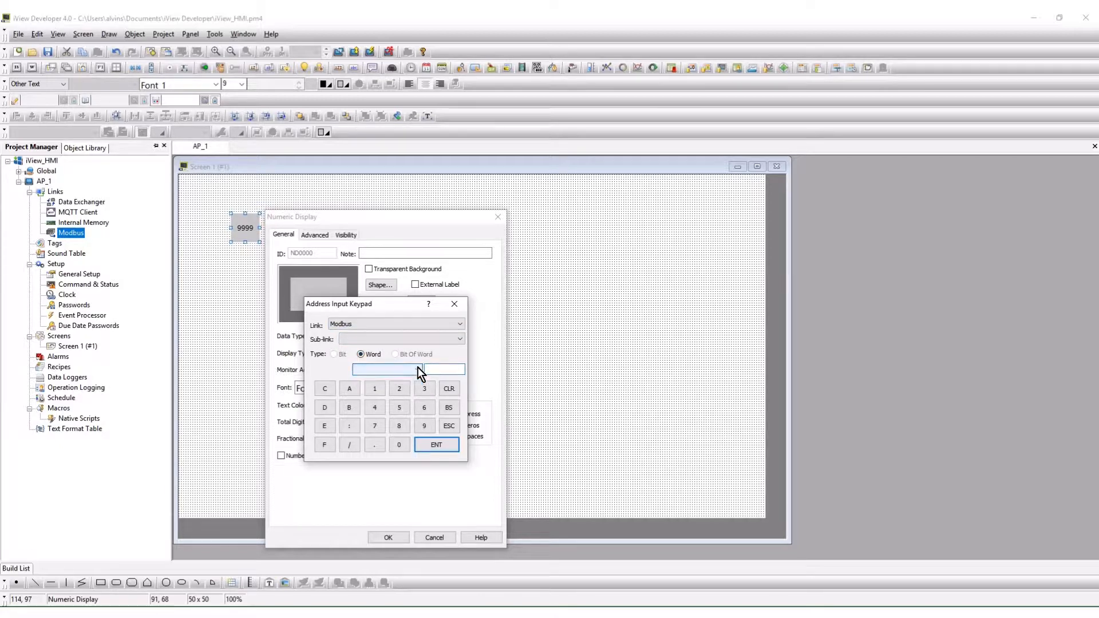
left_click(459, 338)
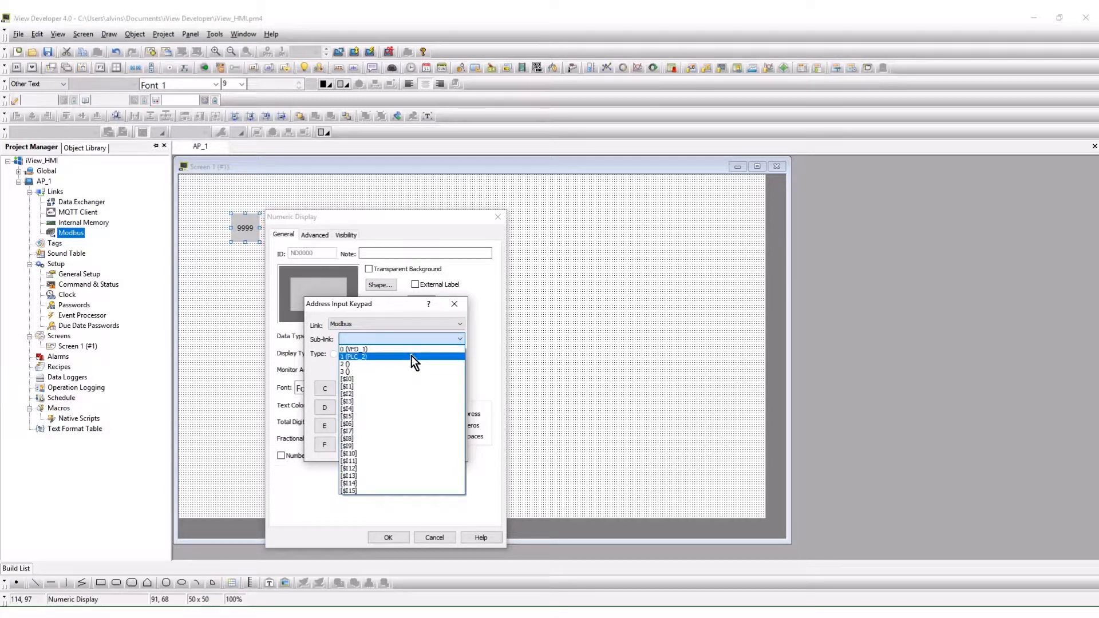
left_click(353, 350)
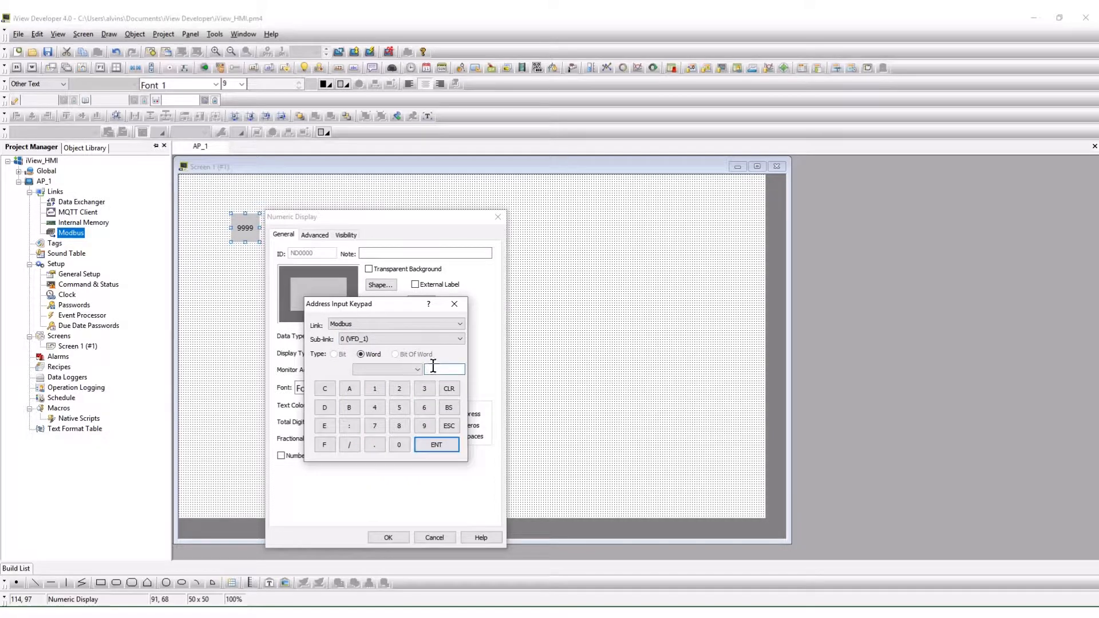
left_click(435, 444)
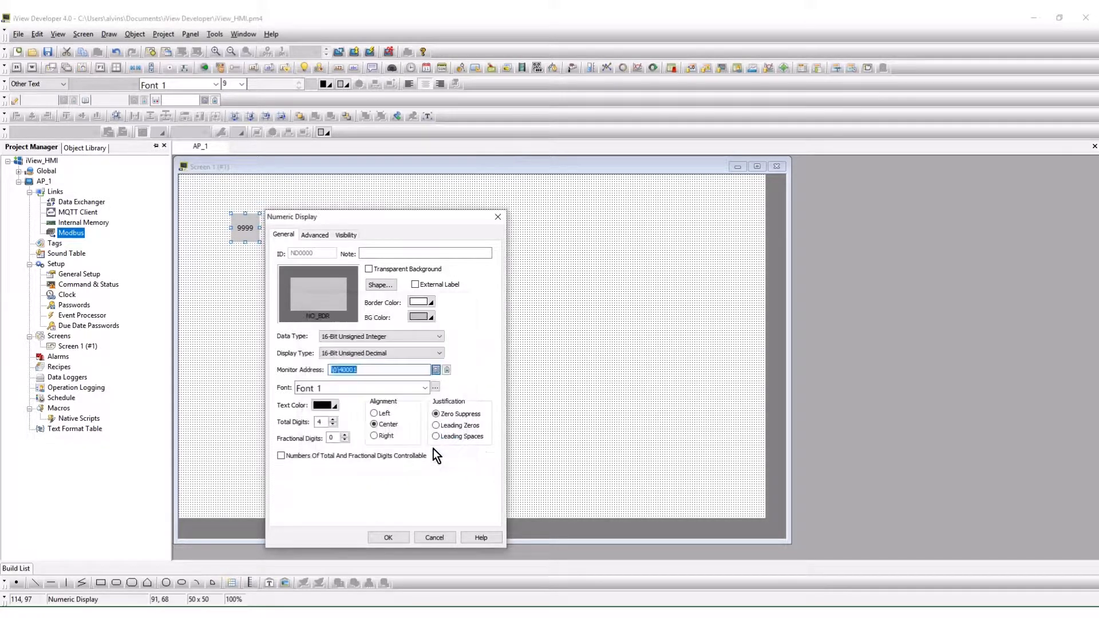
left_click(135, 33)
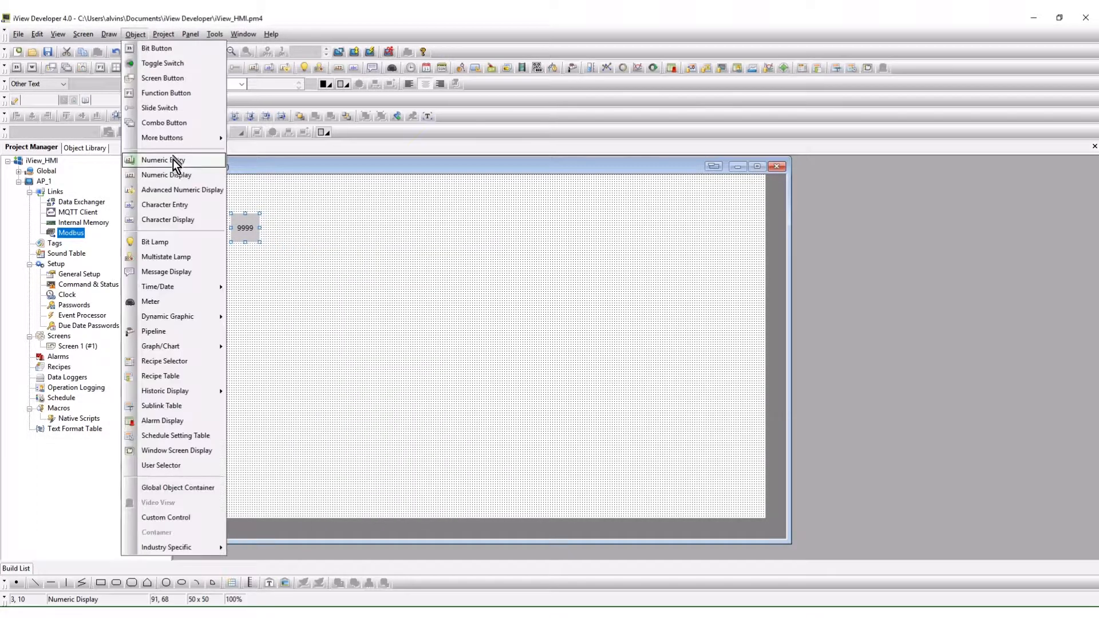
Step: Place a bit lamp beside the display monitoring a Modbus bit address and accept its settings
left_click(155, 241)
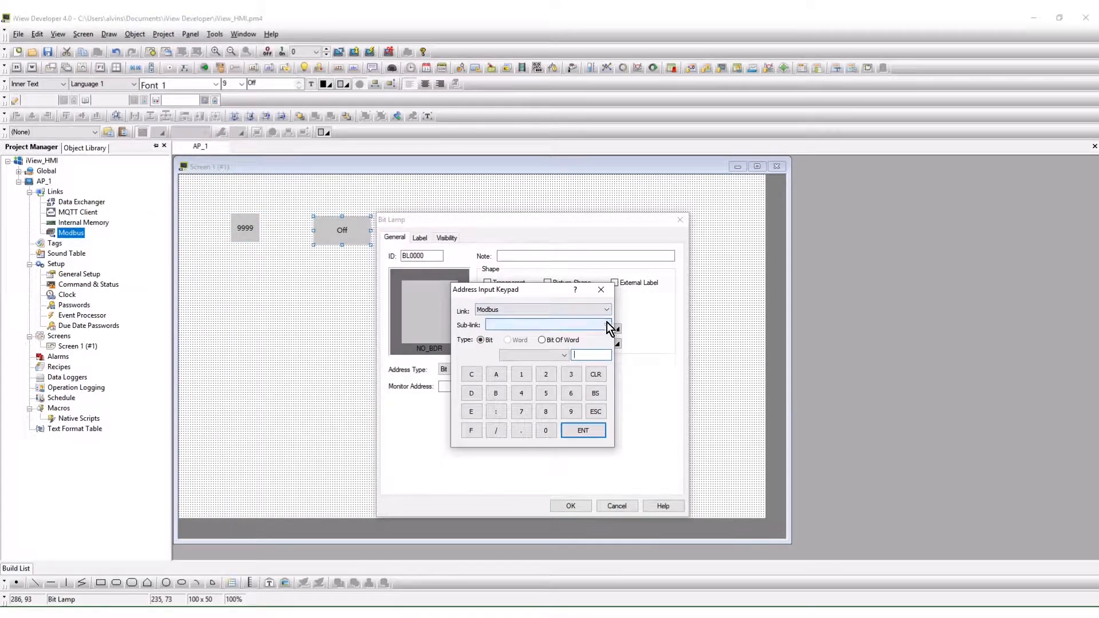
left_click(583, 430)
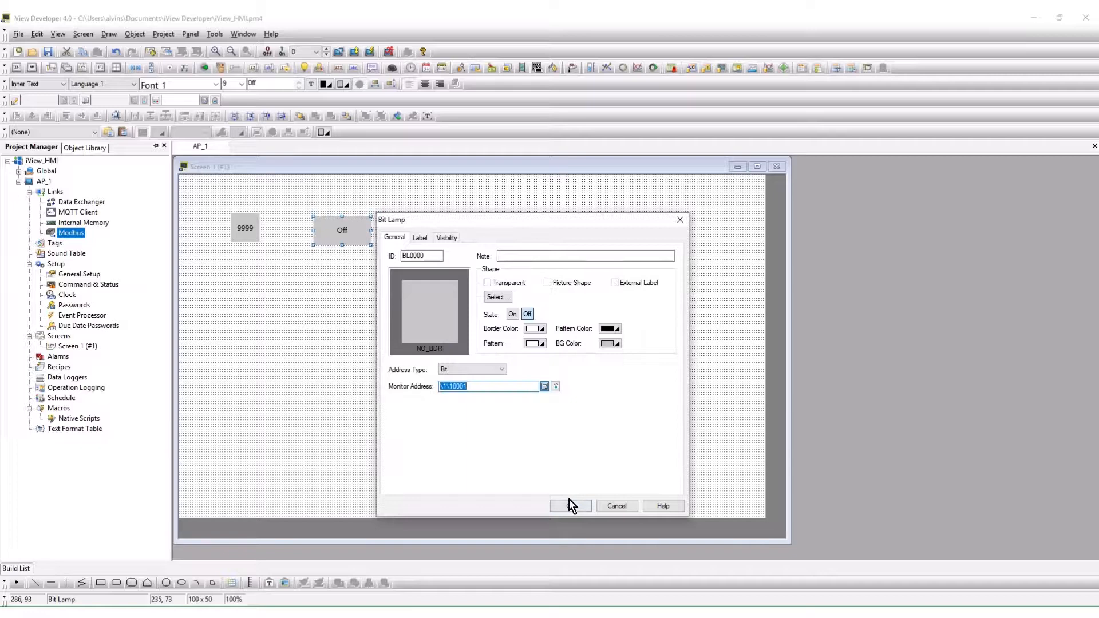
left_click(569, 505)
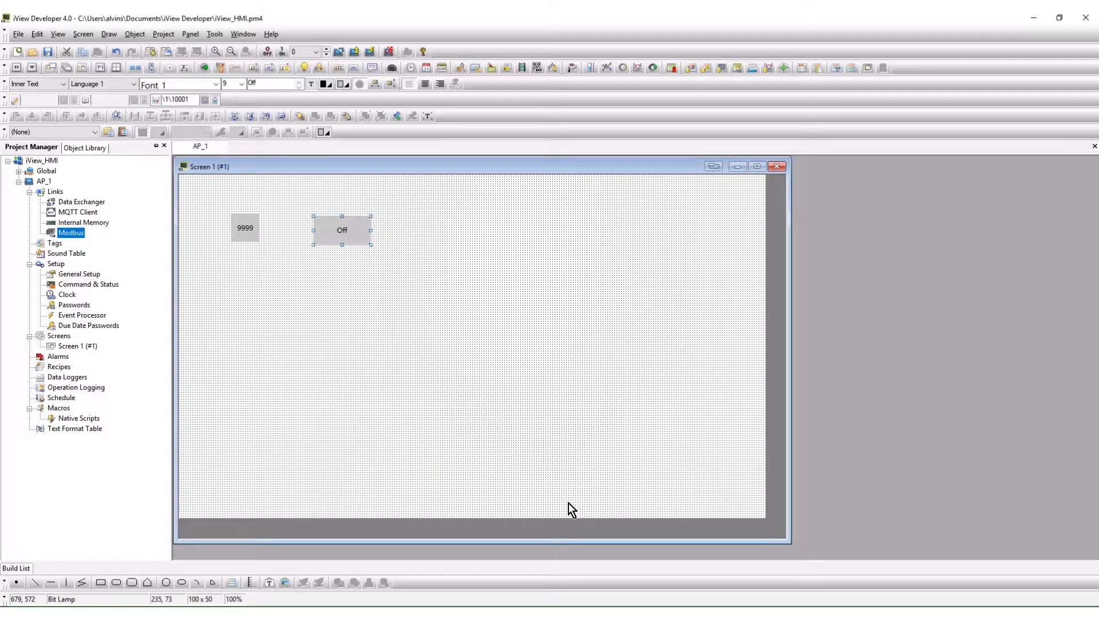